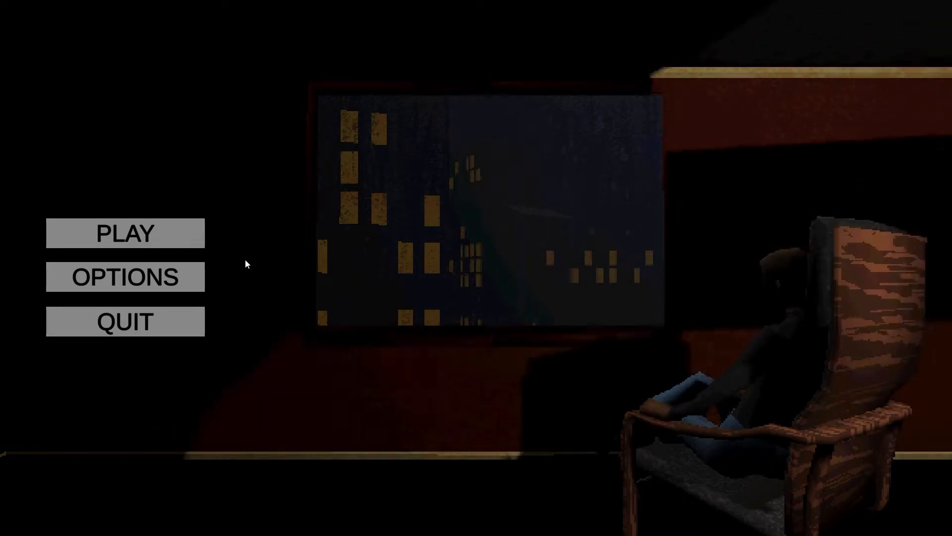
pyautogui.click(125, 234)
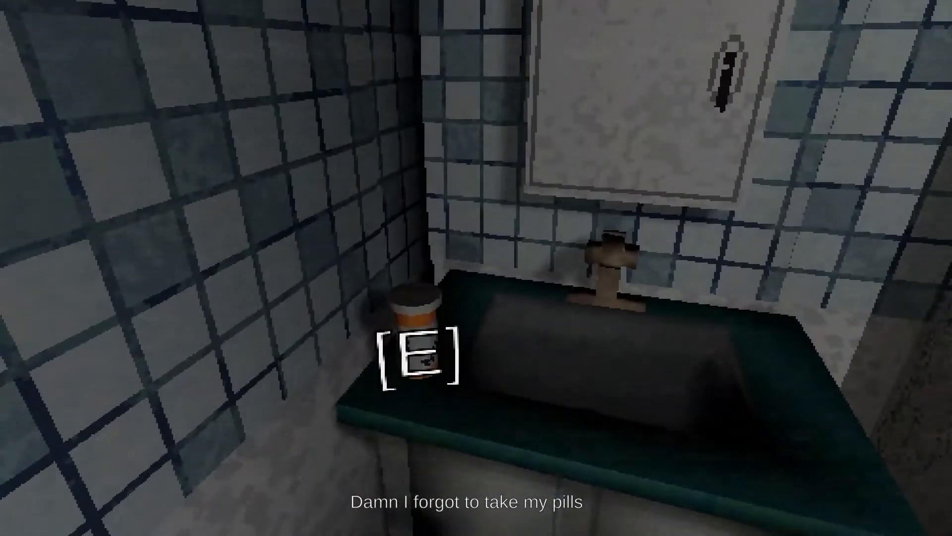
pyautogui.press('e')
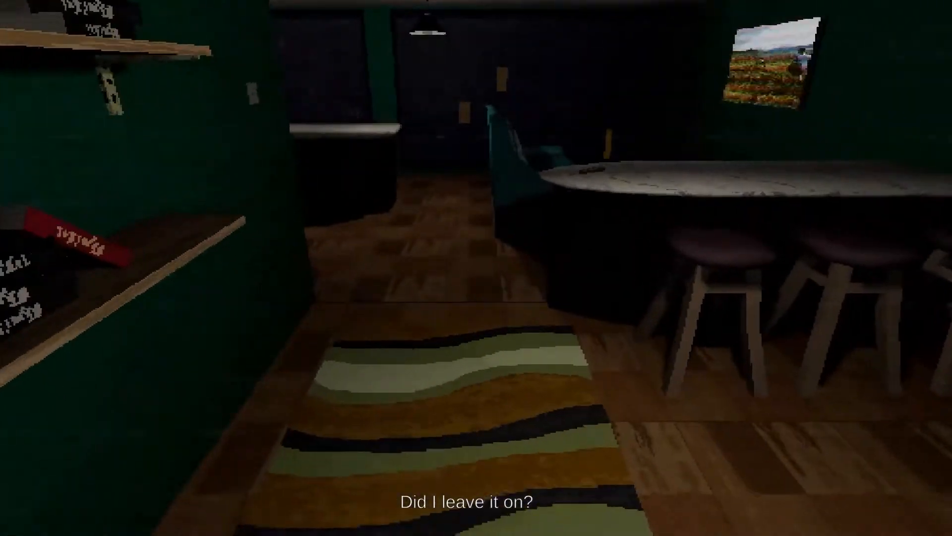
pyautogui.moveTo(476, 268)
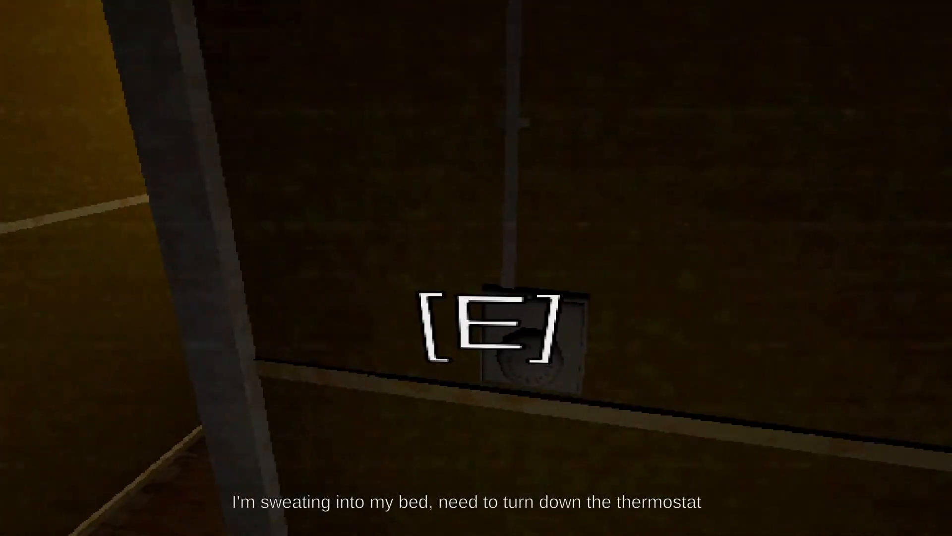
pyautogui.press('e')
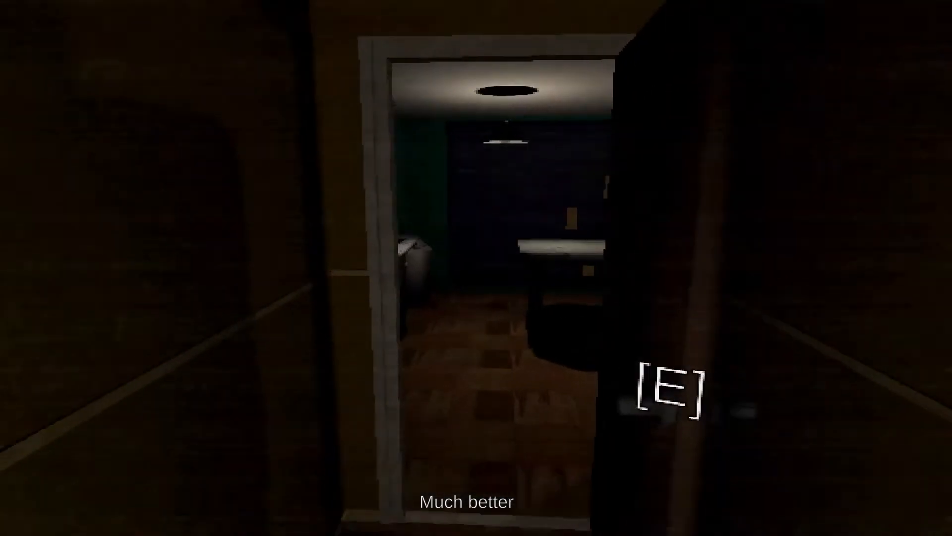
pyautogui.moveTo(476, 268)
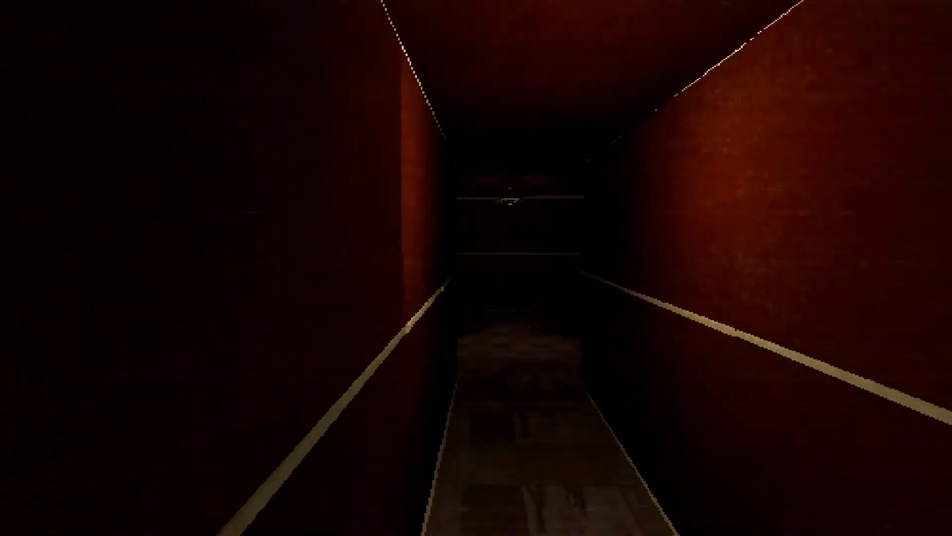
pyautogui.press('w')
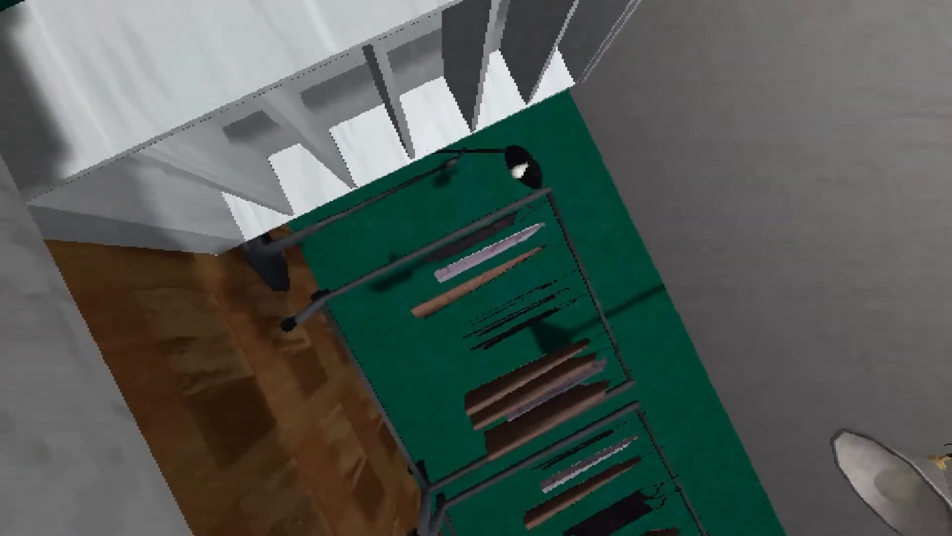
pyautogui.moveTo(476, 267)
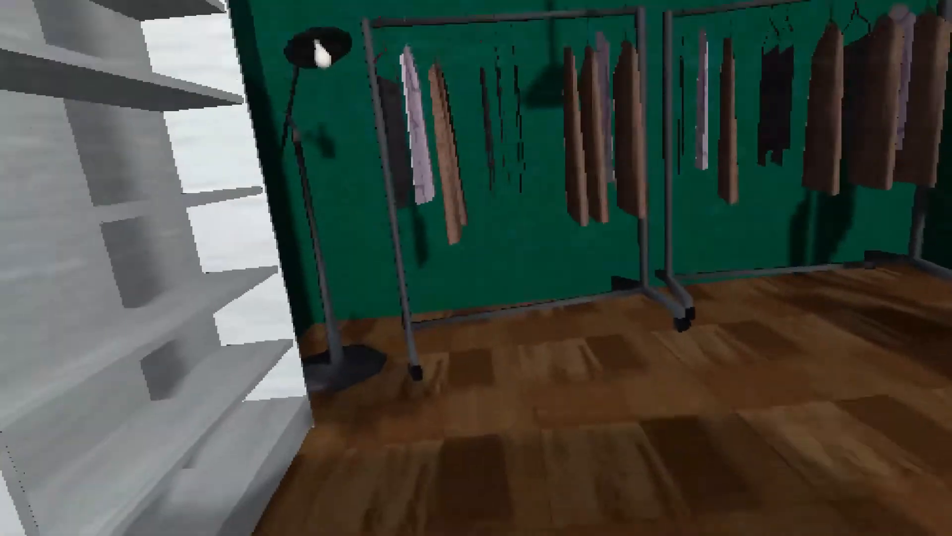